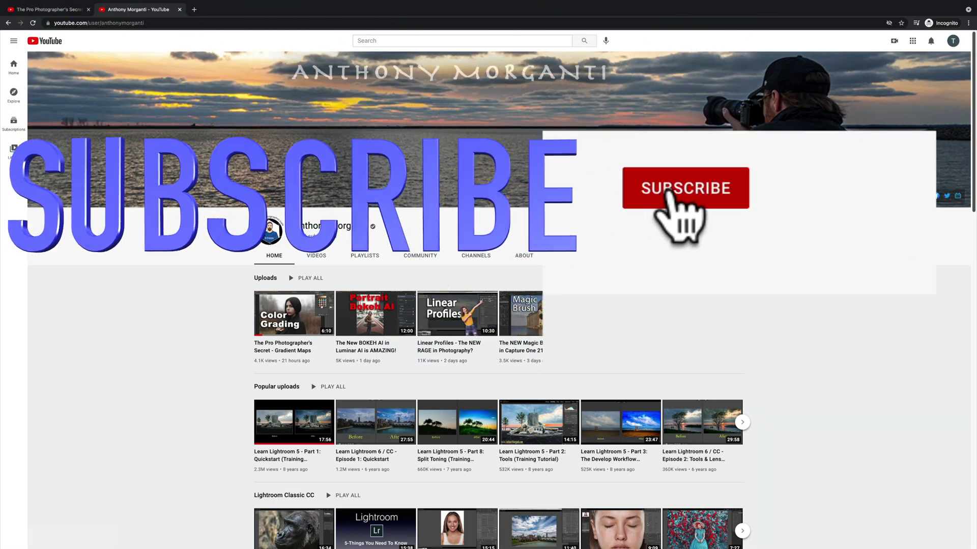
- Play the Gradient Maps video and add it to liked videos
{"action": "left_click", "coordinate": [686, 188]}
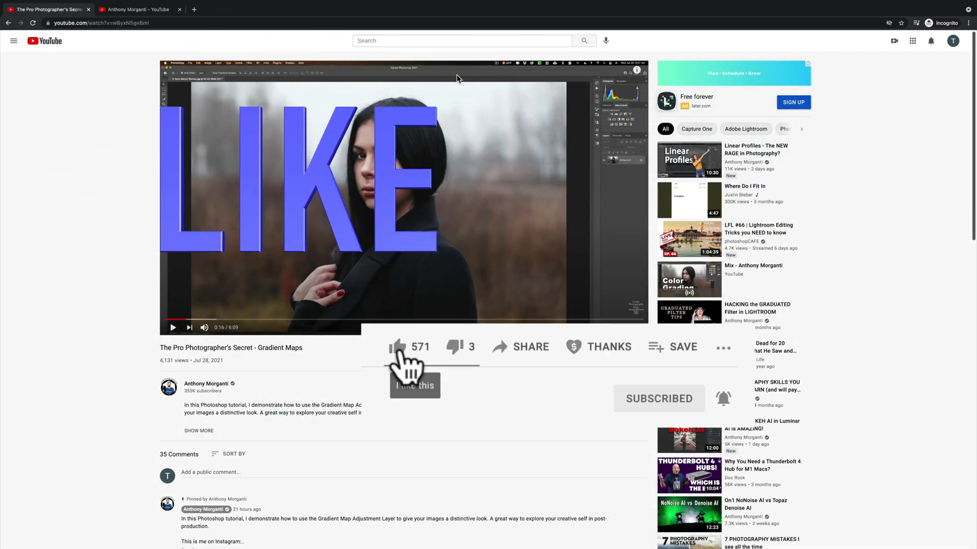
{"action": "left_click", "coordinate": [397, 347]}
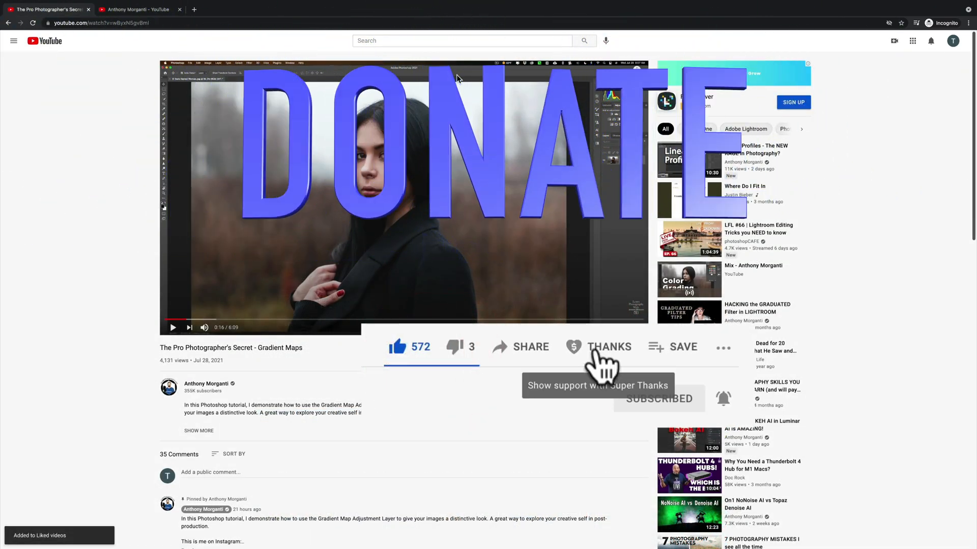
{"action": "left_click", "coordinate": [609, 347]}
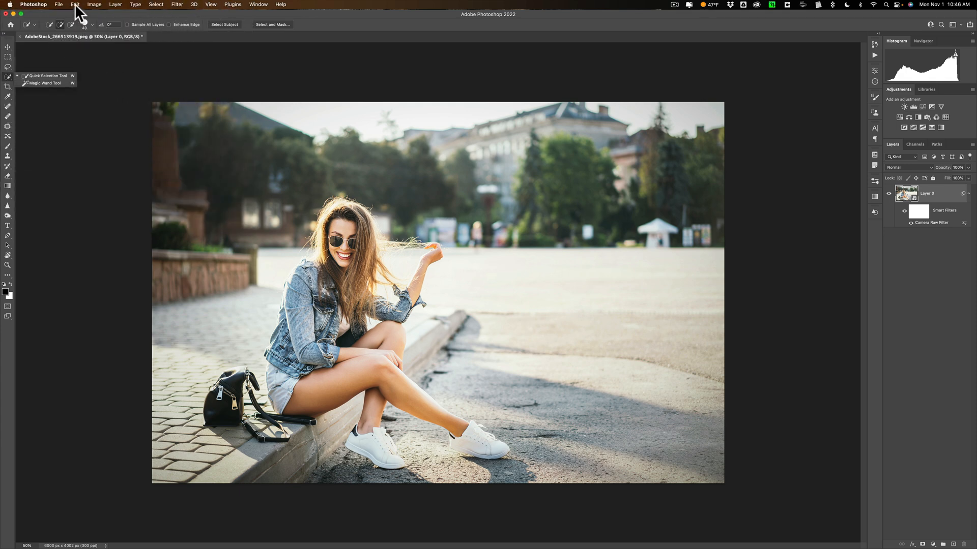
- Reach the Customize Toolbar dialog from the Edit menu
{"action": "left_click", "coordinate": [74, 4]}
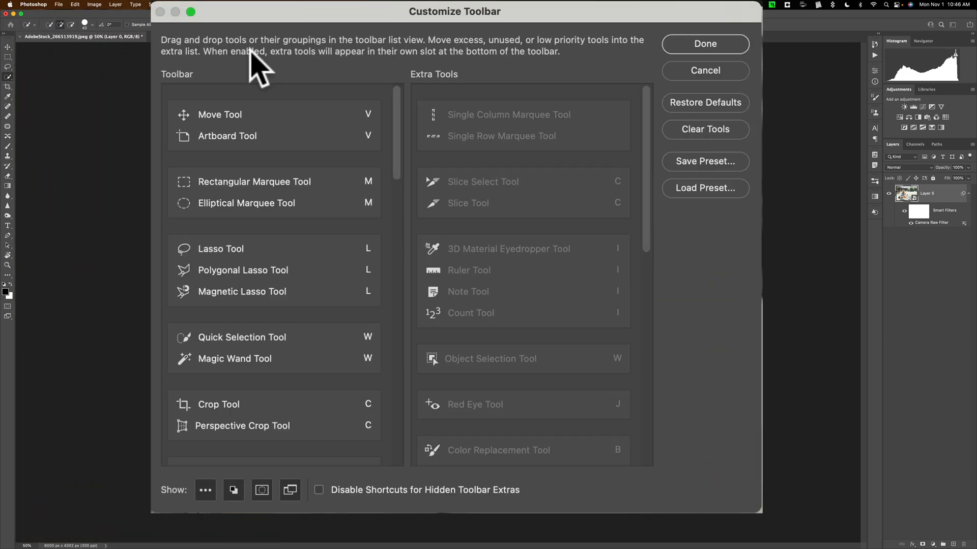
{"action": "mouse_move", "coordinate": [237, 61]}
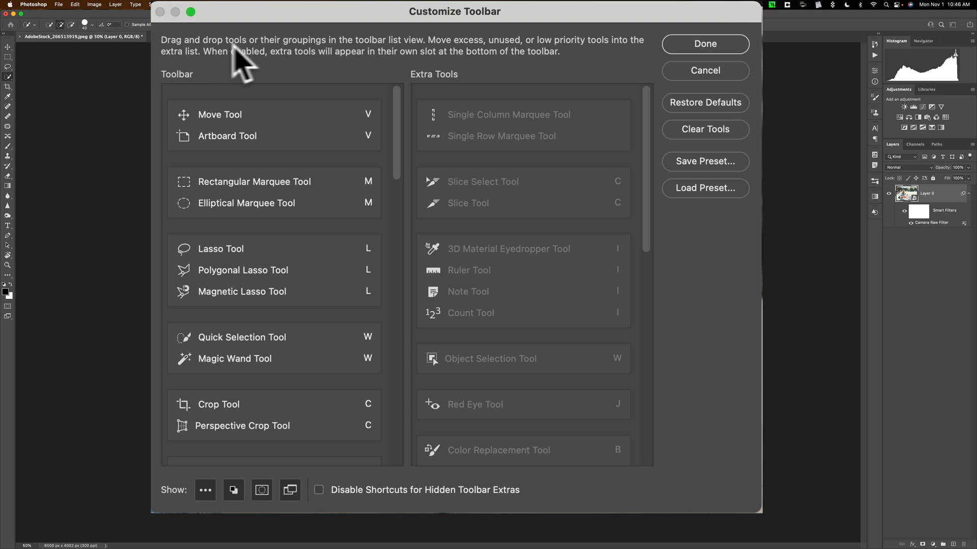
{"action": "mouse_move", "coordinate": [336, 56]}
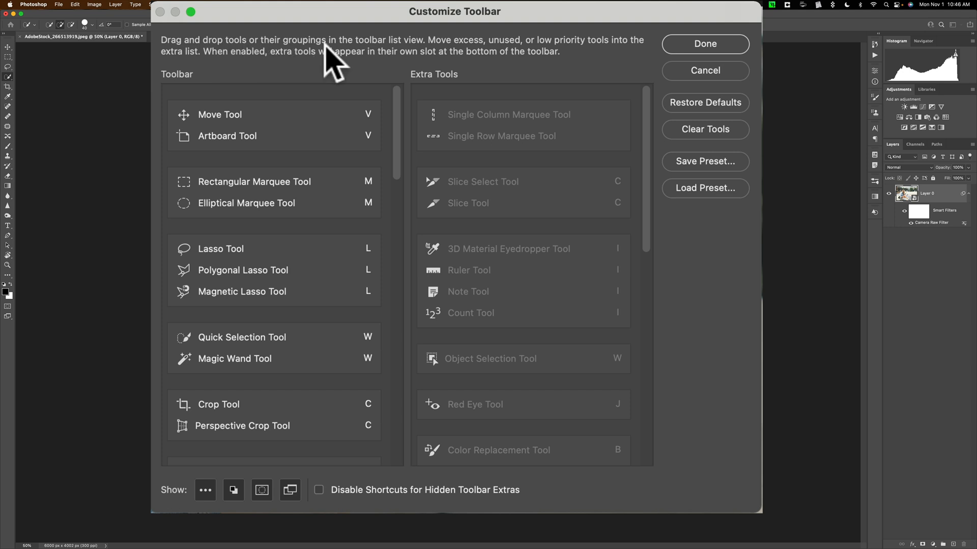
{"action": "mouse_move", "coordinate": [405, 66]}
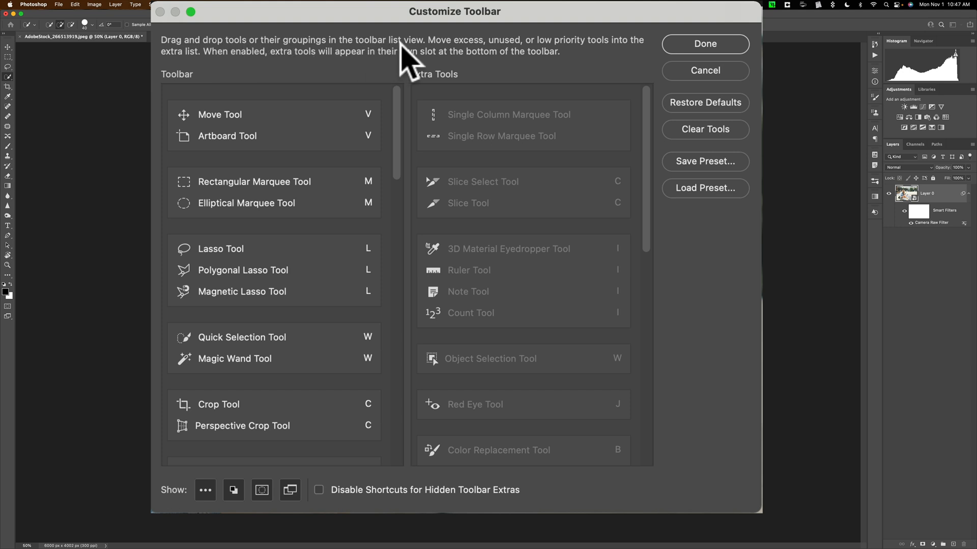
{"action": "mouse_move", "coordinate": [500, 60]}
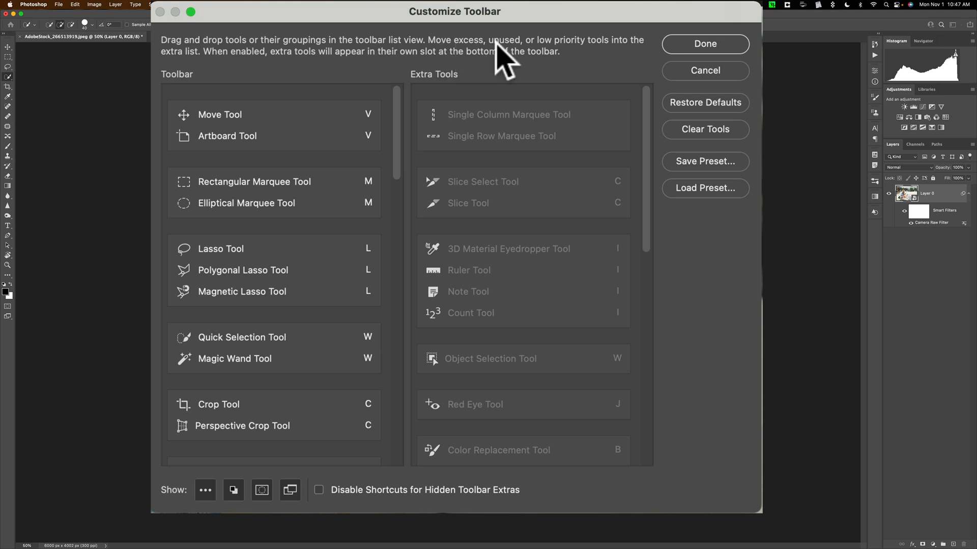
{"action": "mouse_move", "coordinate": [213, 61]}
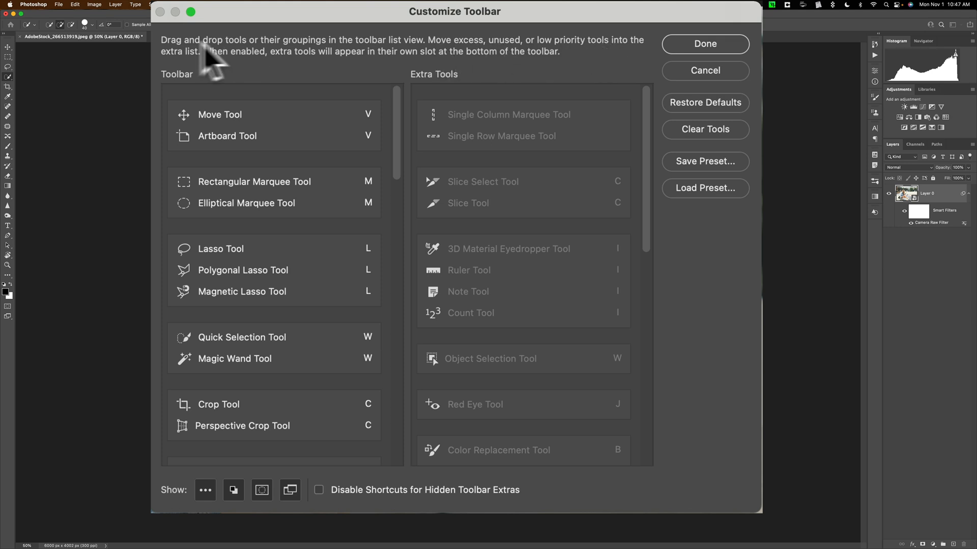
{"action": "mouse_move", "coordinate": [224, 66]}
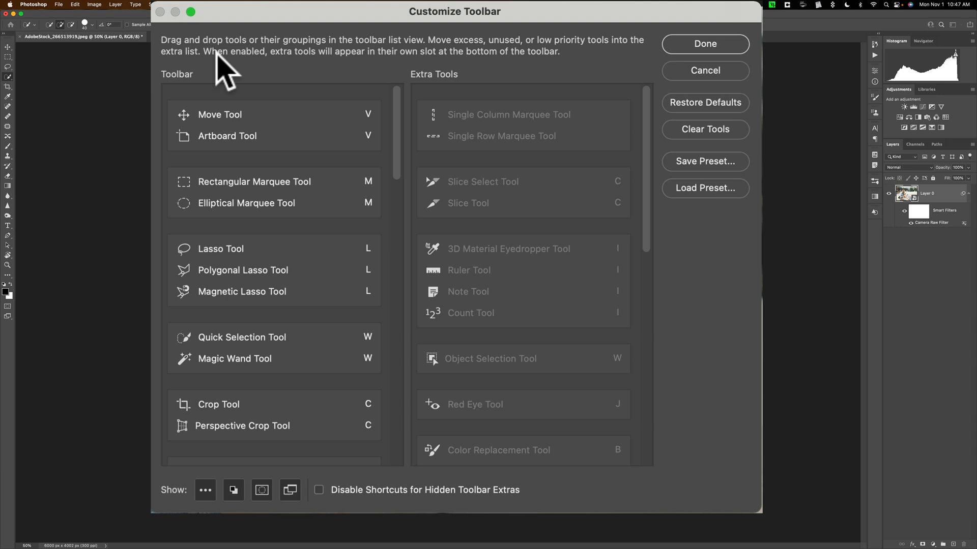
{"action": "mouse_move", "coordinate": [342, 73]}
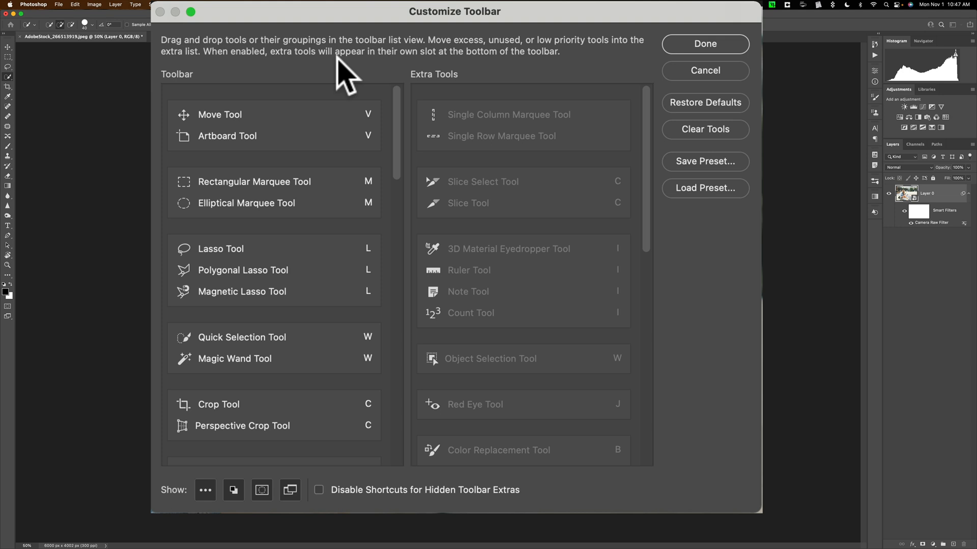
{"action": "mouse_move", "coordinate": [224, 77]}
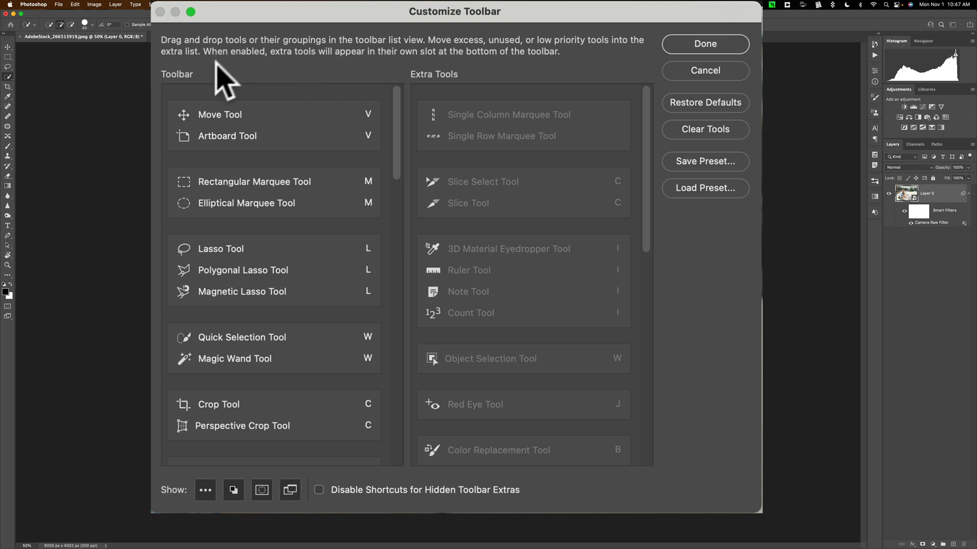
{"action": "left_click", "coordinate": [228, 136]}
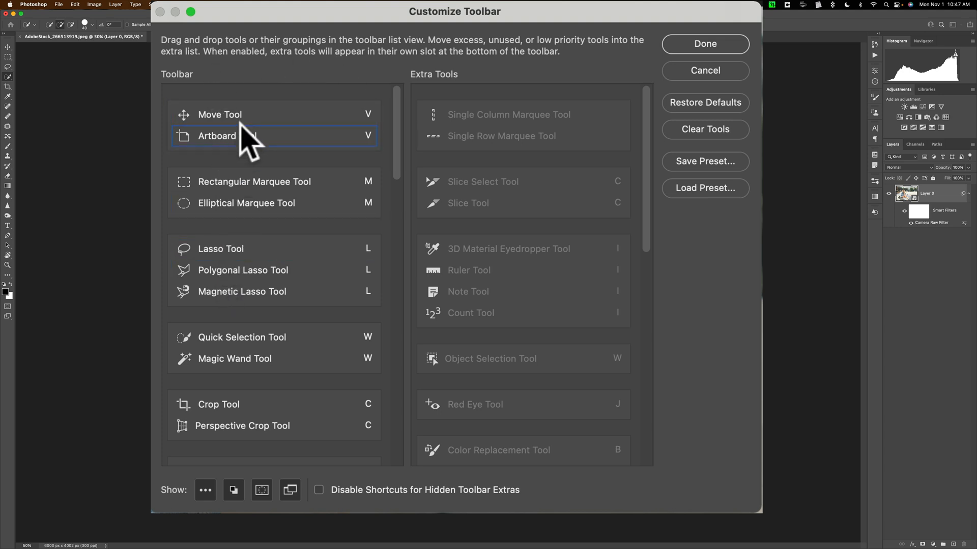
{"action": "mouse_move", "coordinate": [281, 117]}
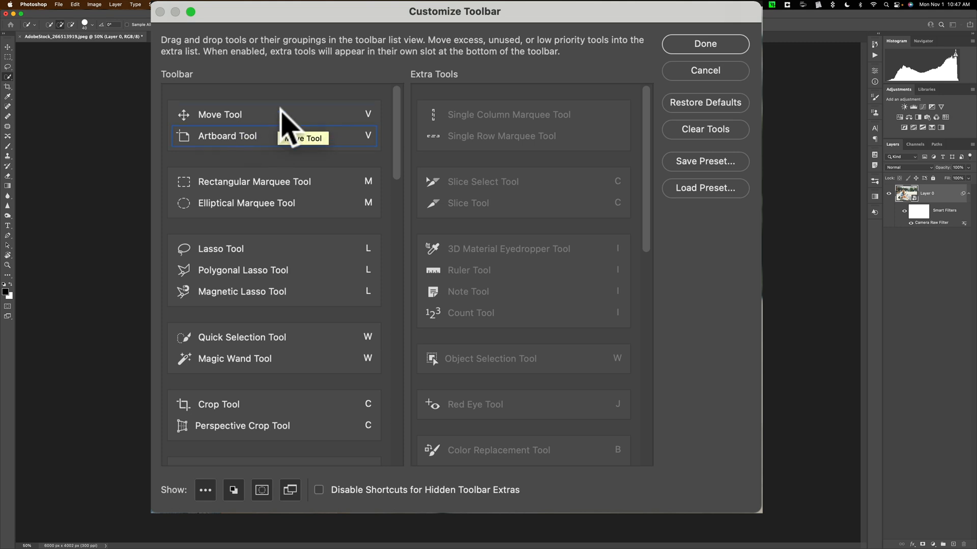
{"action": "scroll", "scroll_direction": "down", "scroll_amount": 3}
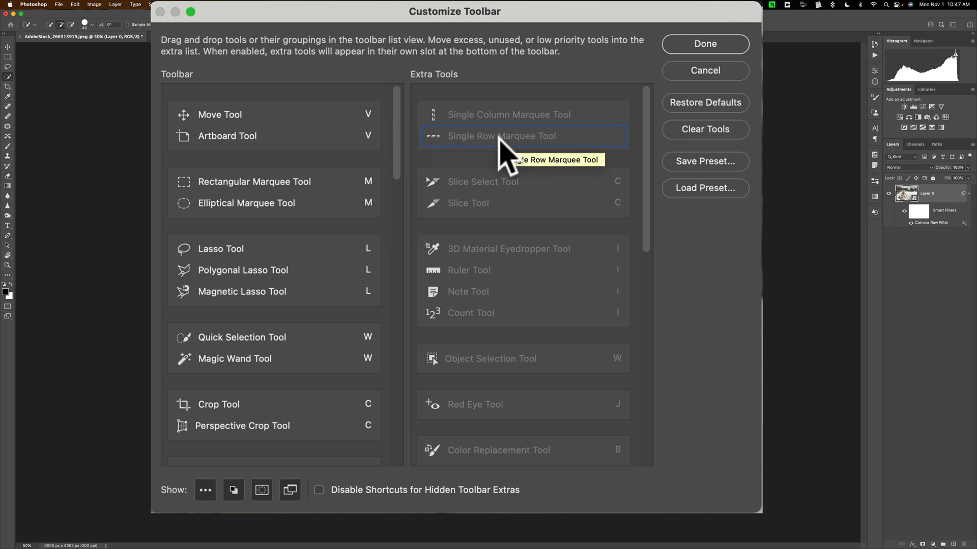
{"action": "mouse_move", "coordinate": [318, 157]}
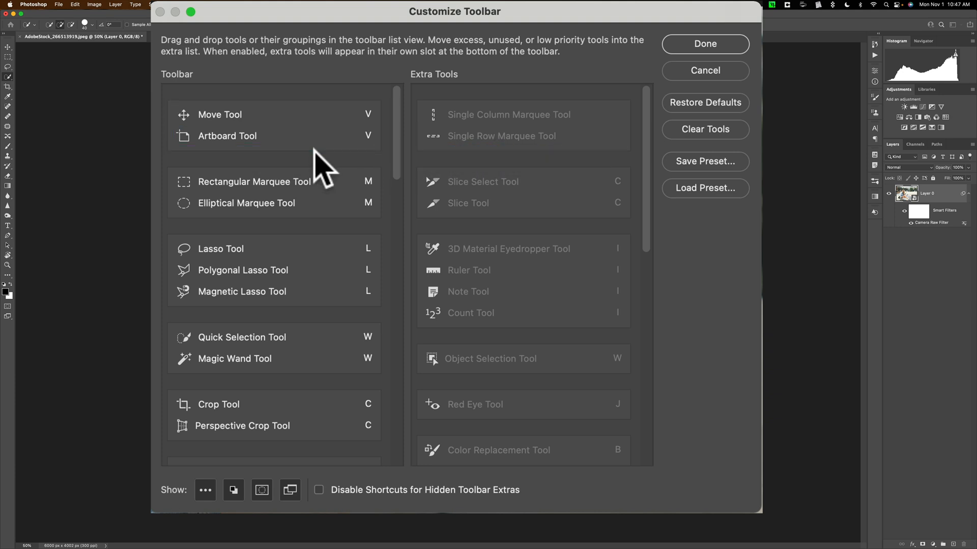
{"action": "mouse_move", "coordinate": [301, 147]}
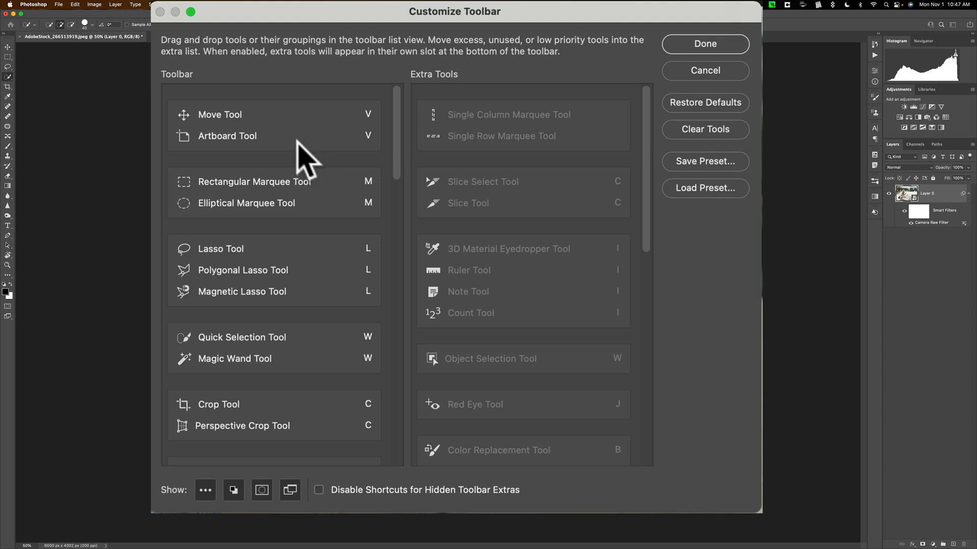
- Move Object Selection Tool from Extra Tools into its own group between the Marquee and Lasso groups
{"action": "left_click", "coordinate": [509, 114]}
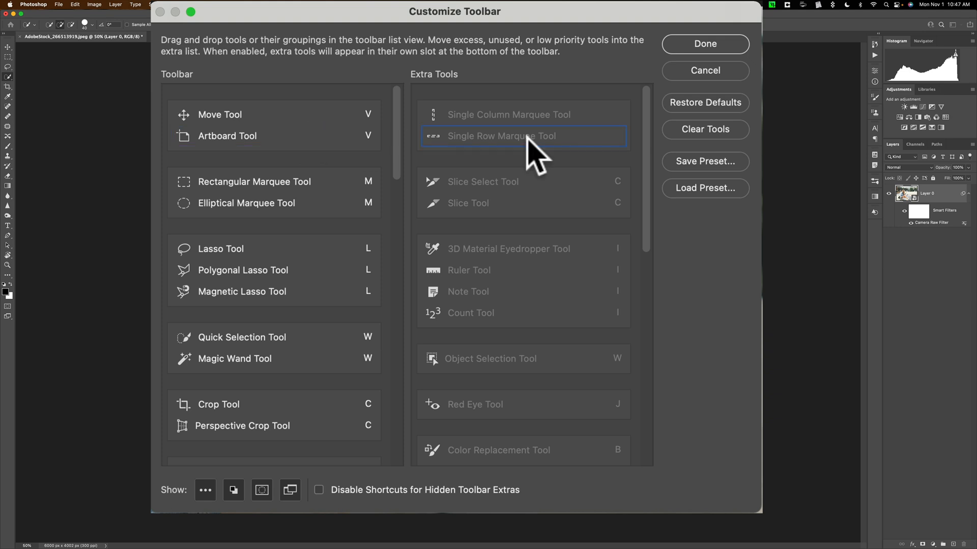
{"action": "mouse_move", "coordinate": [537, 148]}
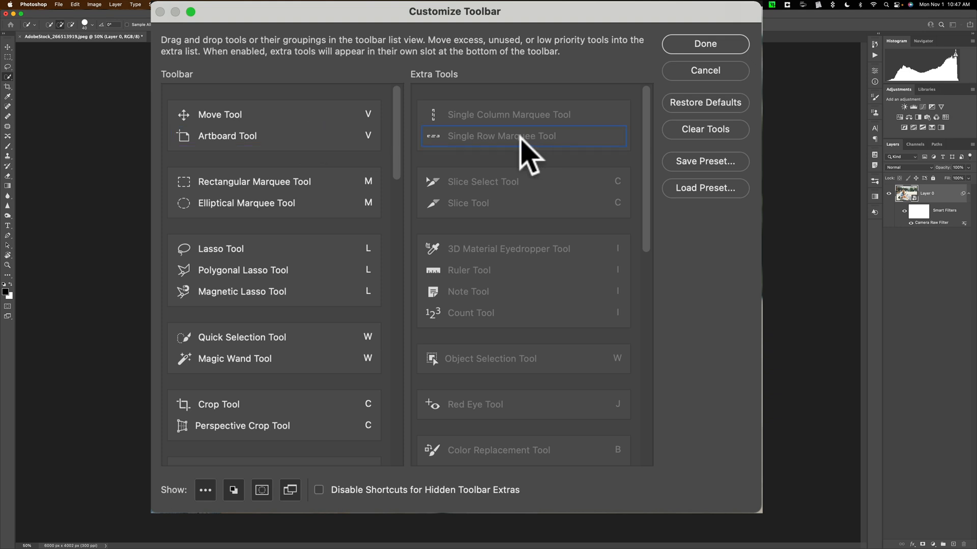
{"action": "scroll", "scroll_direction": "down", "scroll_amount": 3}
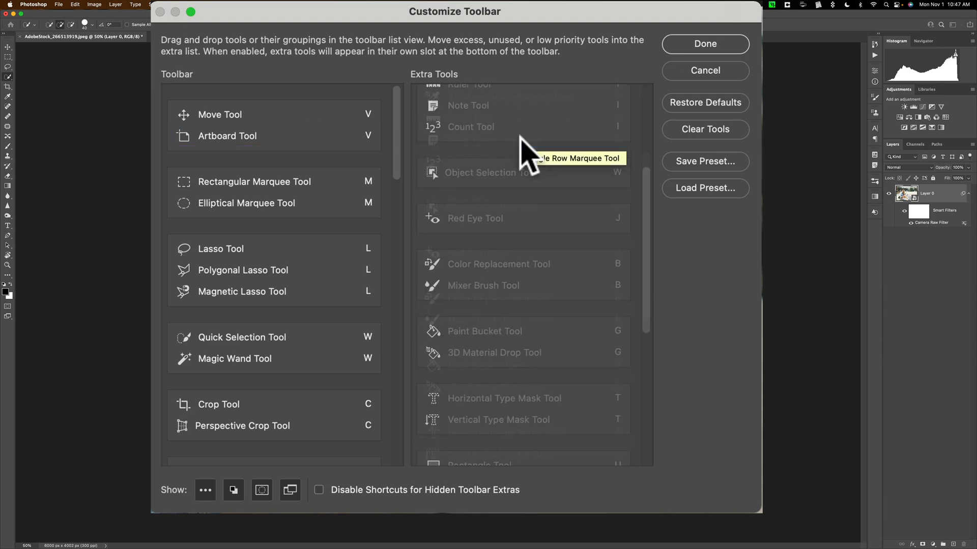
{"action": "scroll", "scroll_direction": "down", "scroll_amount": 3}
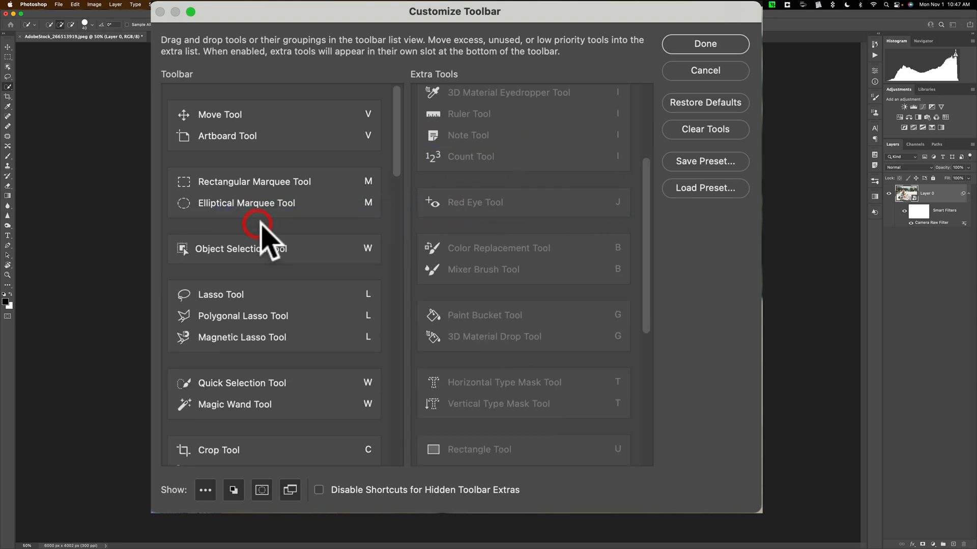
{"action": "left_click", "coordinate": [248, 248]}
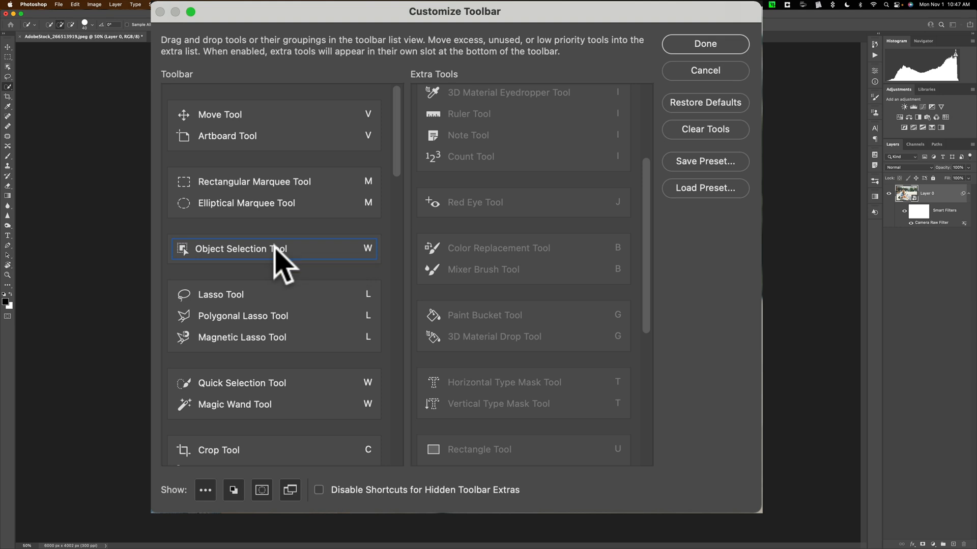
- Place Object Selection Tool atop the Quick Selection and Magic Wand group
{"action": "left_click", "coordinate": [262, 383]}
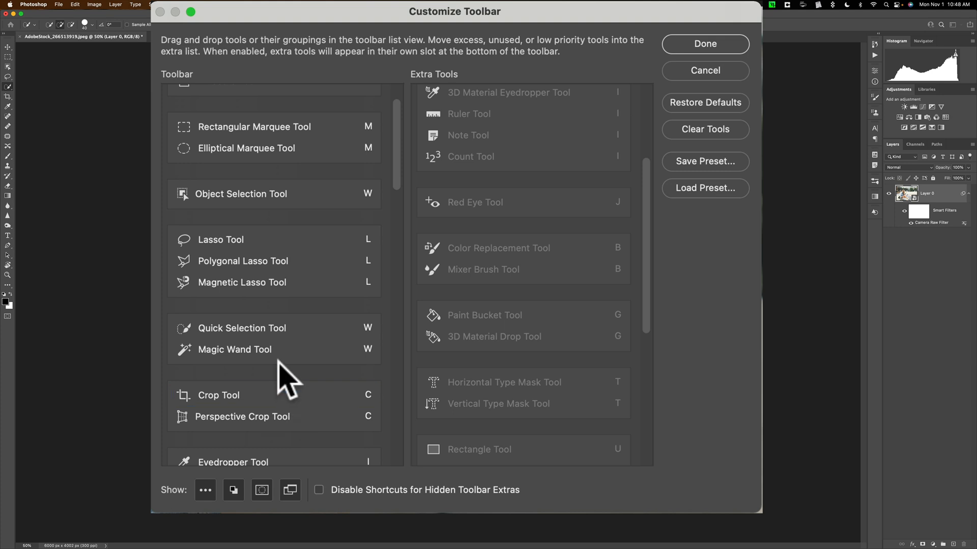
{"action": "left_click", "coordinate": [254, 350]}
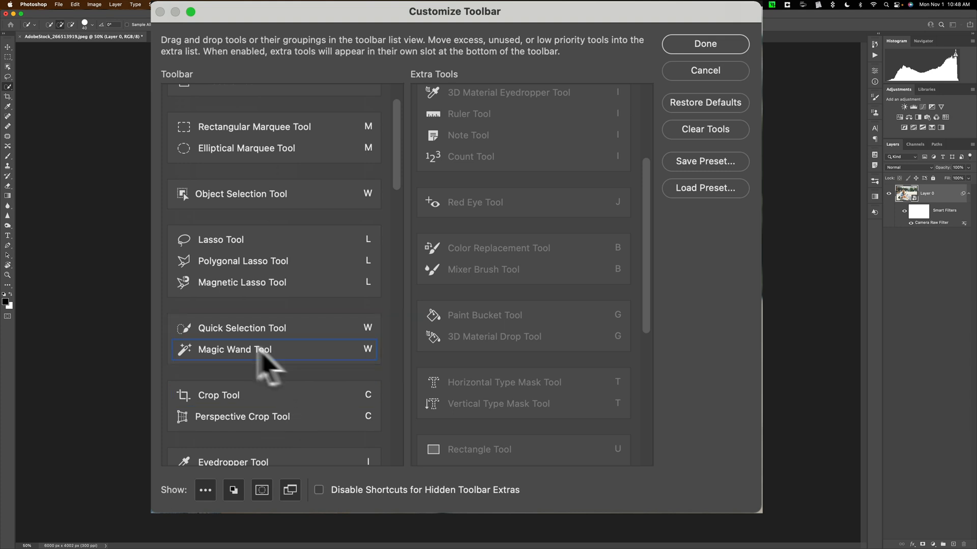
{"action": "mouse_move", "coordinate": [12, 79]}
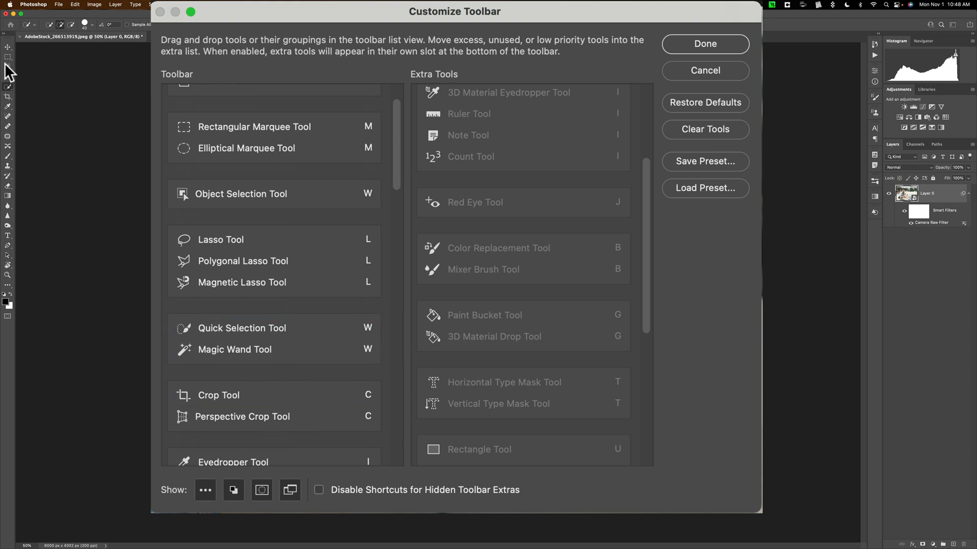
{"action": "left_click", "coordinate": [246, 193]}
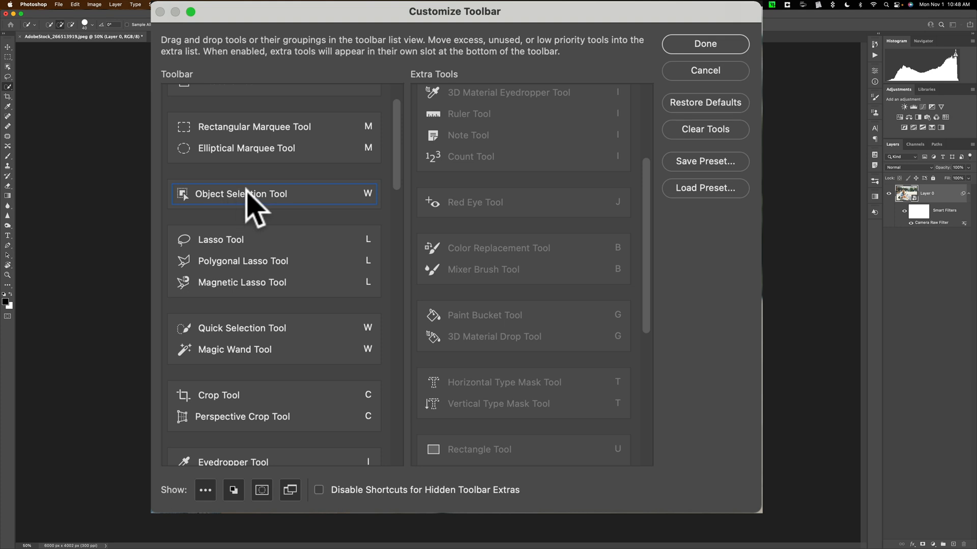
{"action": "left_click_drag", "start_coordinate": [240, 193], "coordinate": [240, 298]}
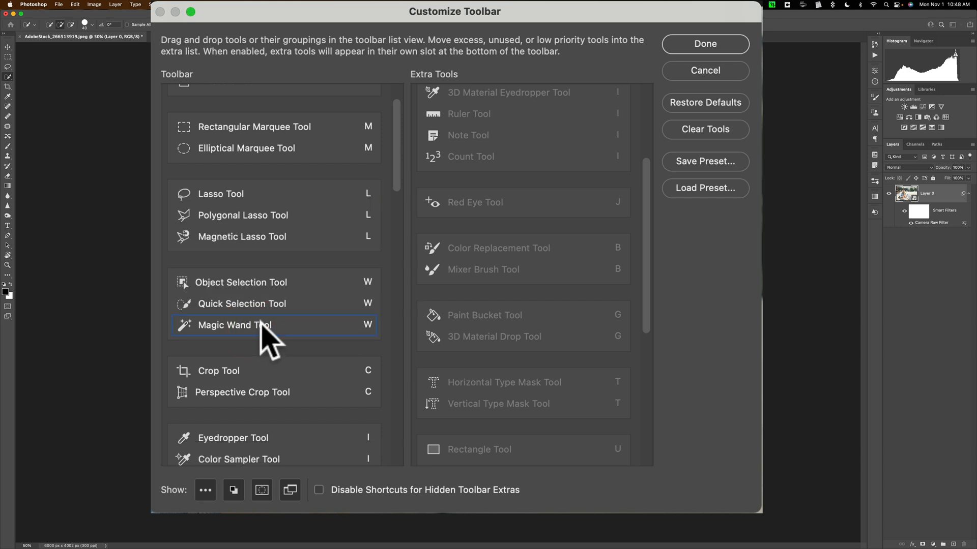
- Move Artboard Tool out of the Move Tool group into Extra Tools
{"action": "left_click", "coordinate": [246, 316]}
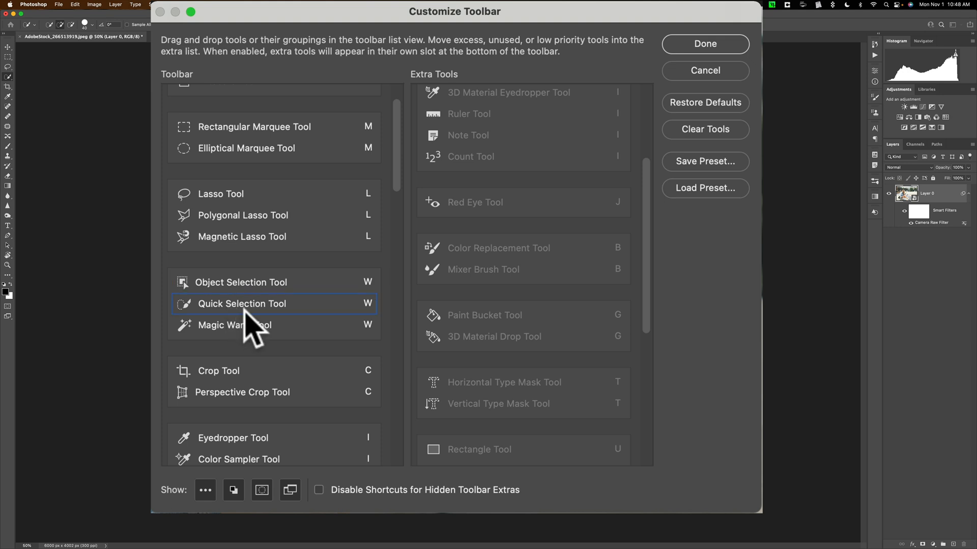
{"action": "mouse_move", "coordinate": [271, 313]}
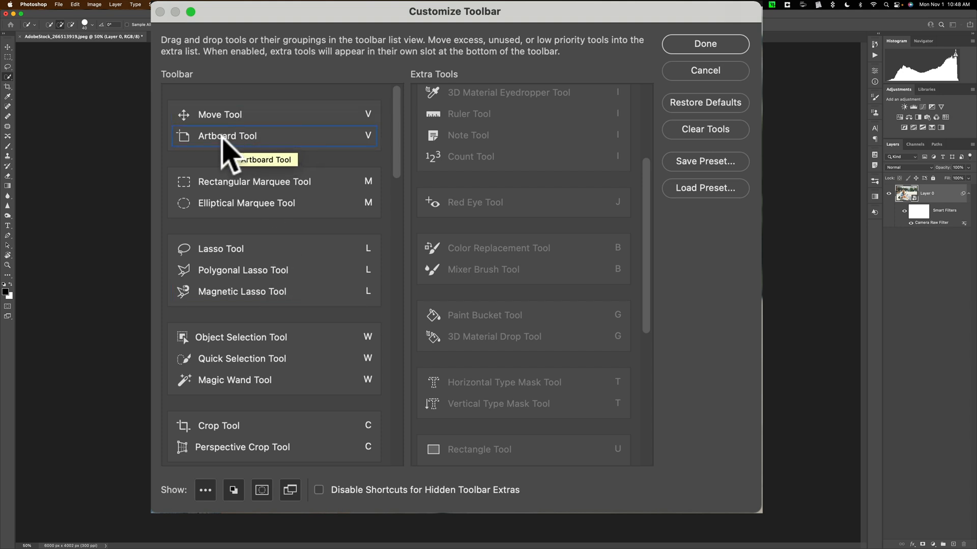
{"action": "left_click_drag", "start_coordinate": [226, 135], "coordinate": [330, 147]}
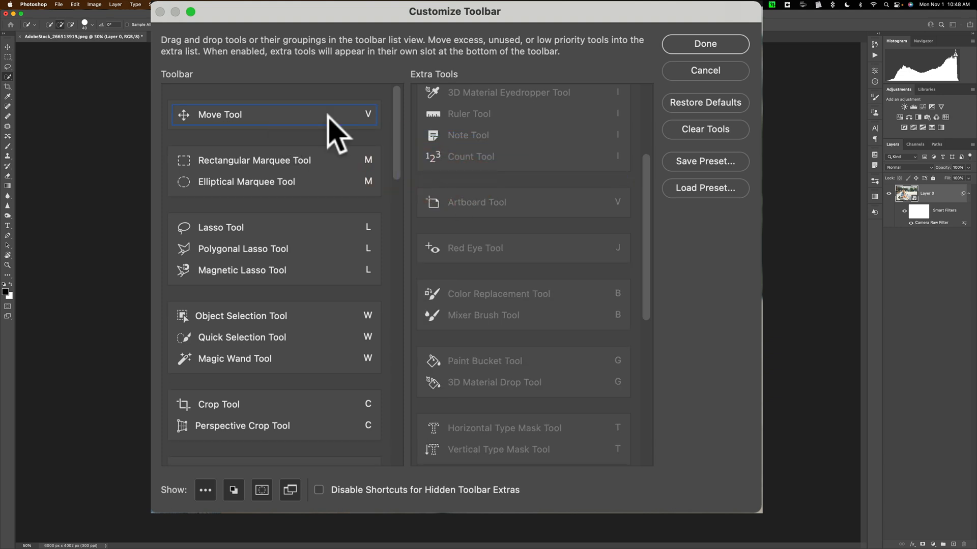
{"action": "scroll", "scroll_direction": "down", "scroll_amount": 3}
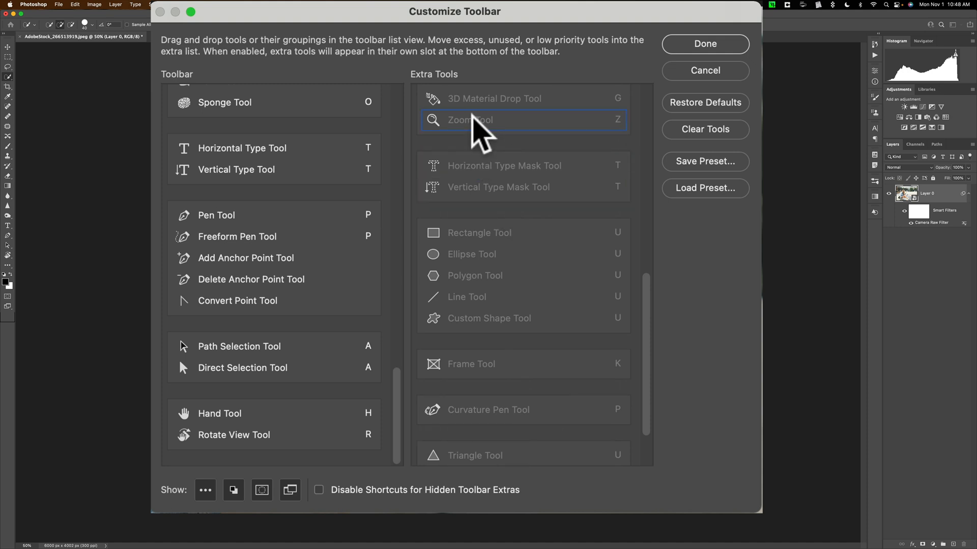
- Drag Zoom Tool from Extra Tools back to the end of the toolbar list
{"action": "left_click_drag", "start_coordinate": [480, 120], "coordinate": [218, 458]}
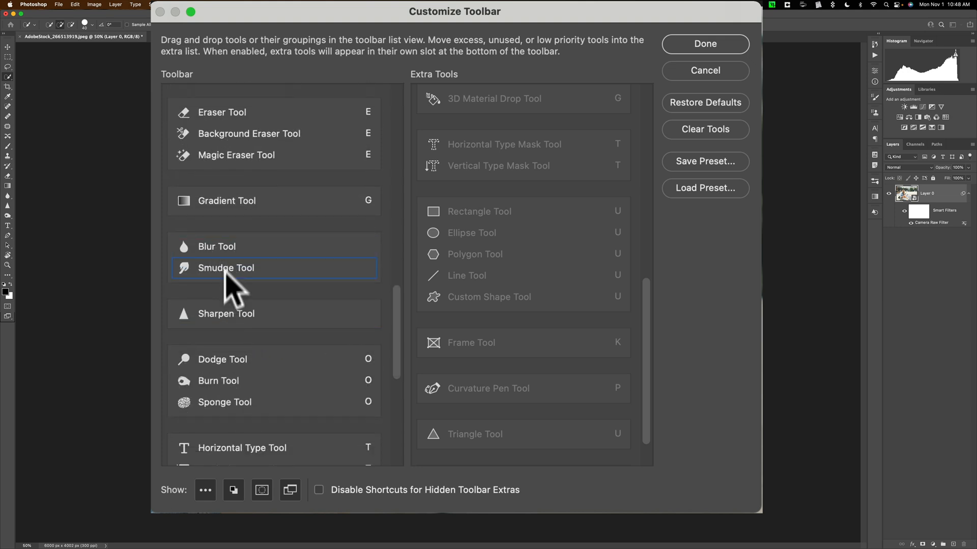
- Split Smudge Tool out of the Blur group so Blur, Smudge and Sharpen each stand alone
{"action": "left_click", "coordinate": [226, 314]}
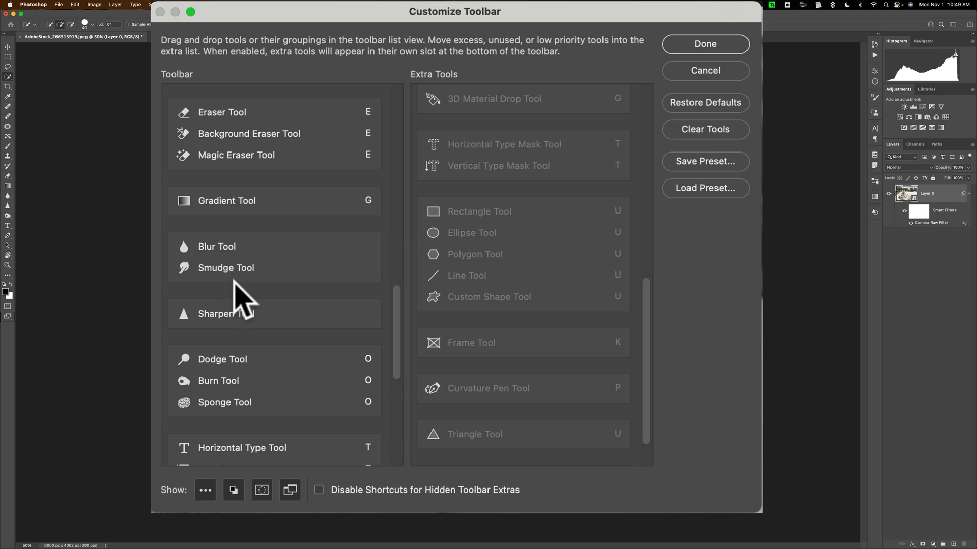
{"action": "left_click", "coordinate": [226, 269]}
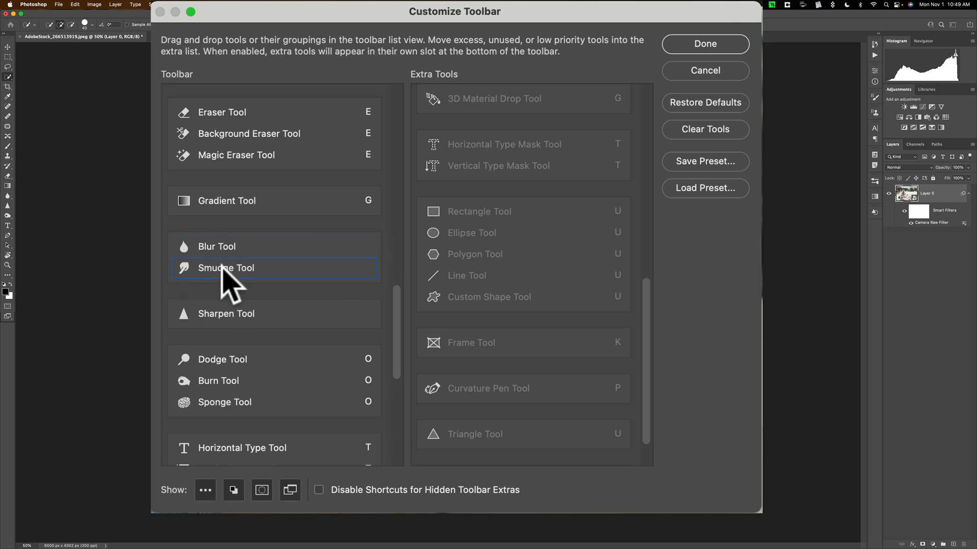
{"action": "left_click_drag", "start_coordinate": [226, 268], "coordinate": [224, 288]}
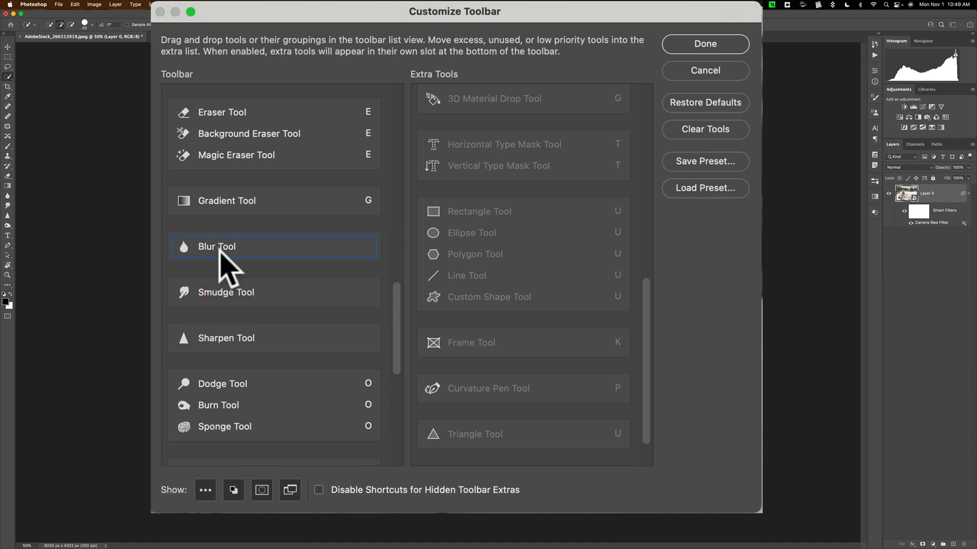
{"action": "mouse_move", "coordinate": [224, 300]}
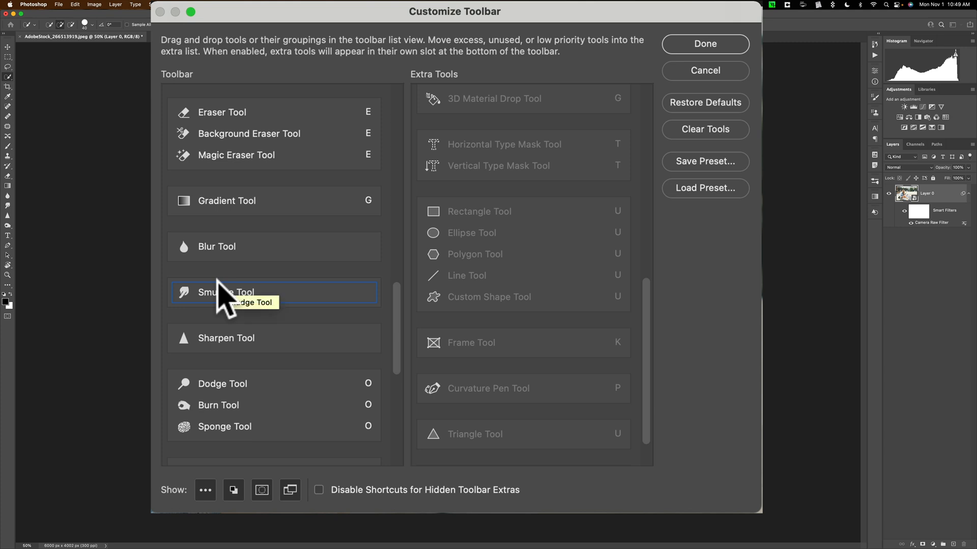
{"action": "mouse_move", "coordinate": [31, 206]}
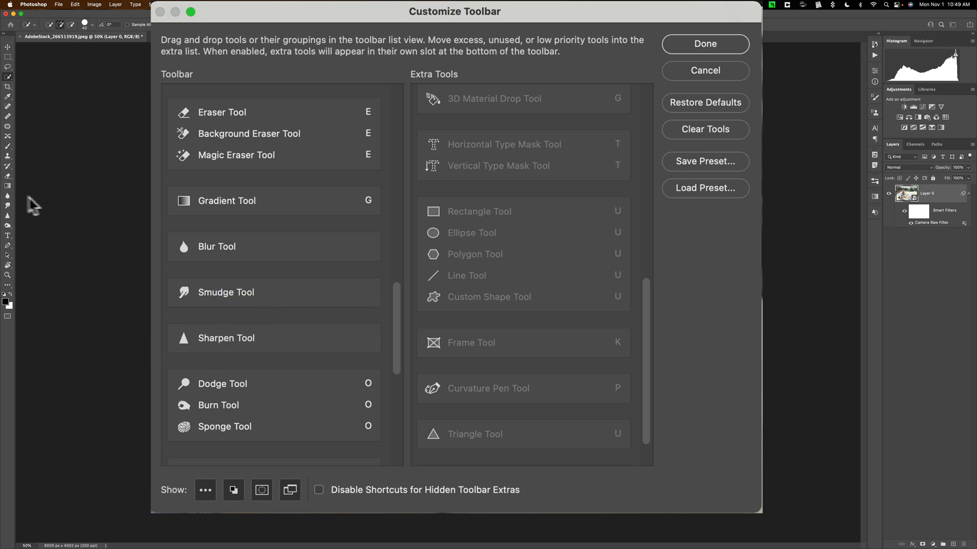
{"action": "mouse_move", "coordinate": [267, 305]}
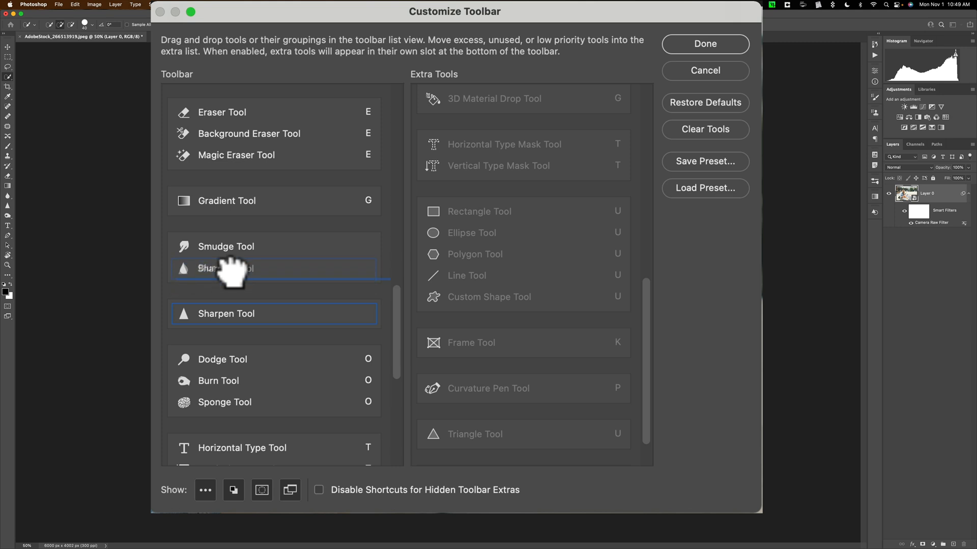
- Merge Sharpen into the Blur/Smudge group and reorder it to Sharpen, Blur, Smudge
{"action": "left_click_drag", "start_coordinate": [231, 268], "coordinate": [249, 290]}
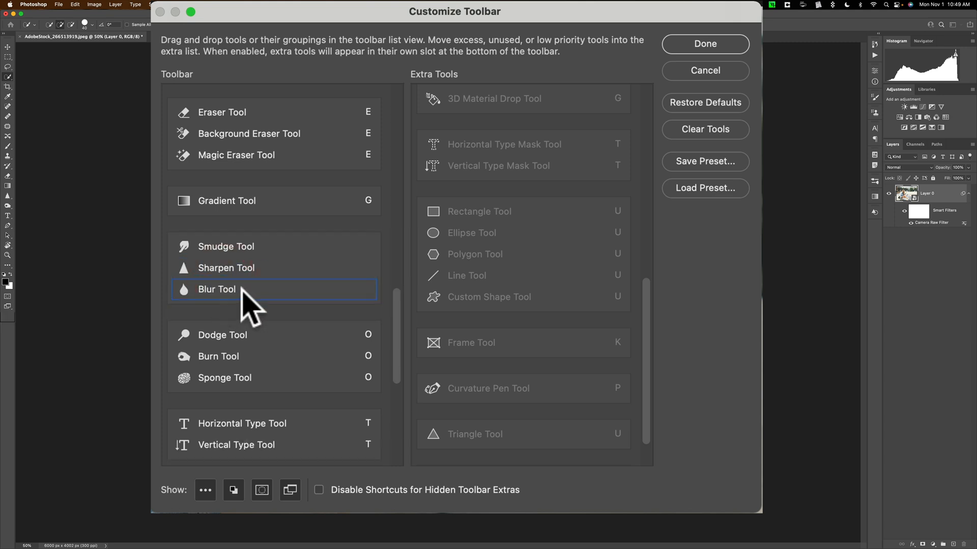
{"action": "left_click", "coordinate": [226, 246]}
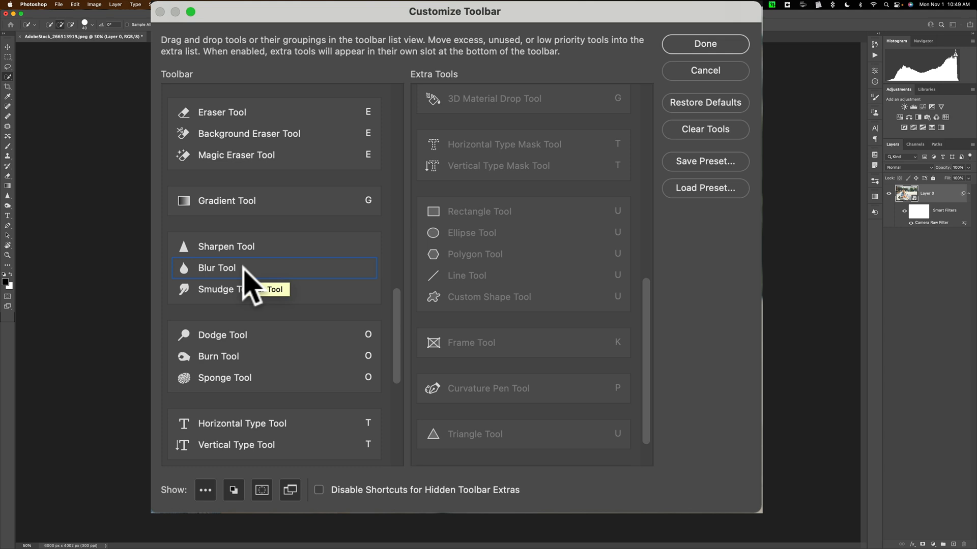
{"action": "mouse_move", "coordinate": [511, 239]}
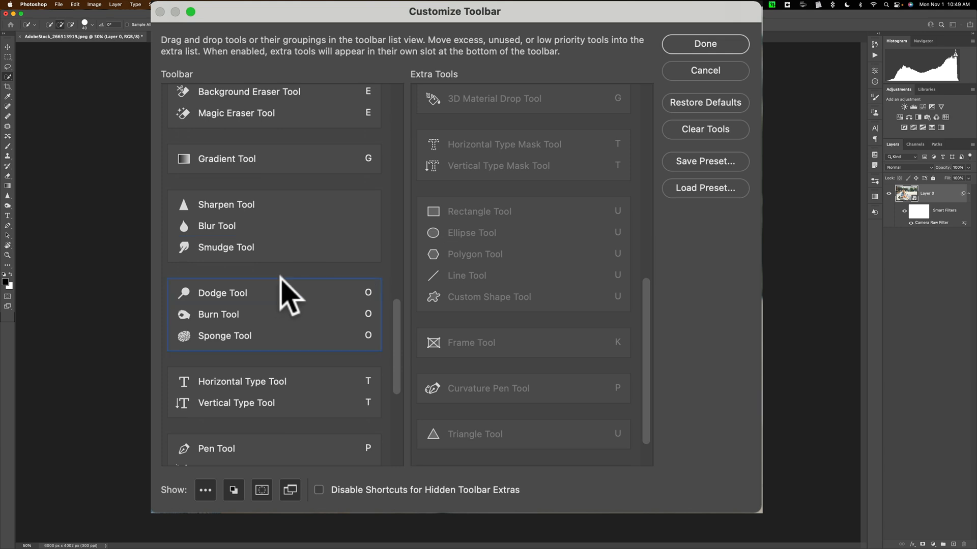
{"action": "scroll", "scroll_direction": "down", "scroll_amount": 3}
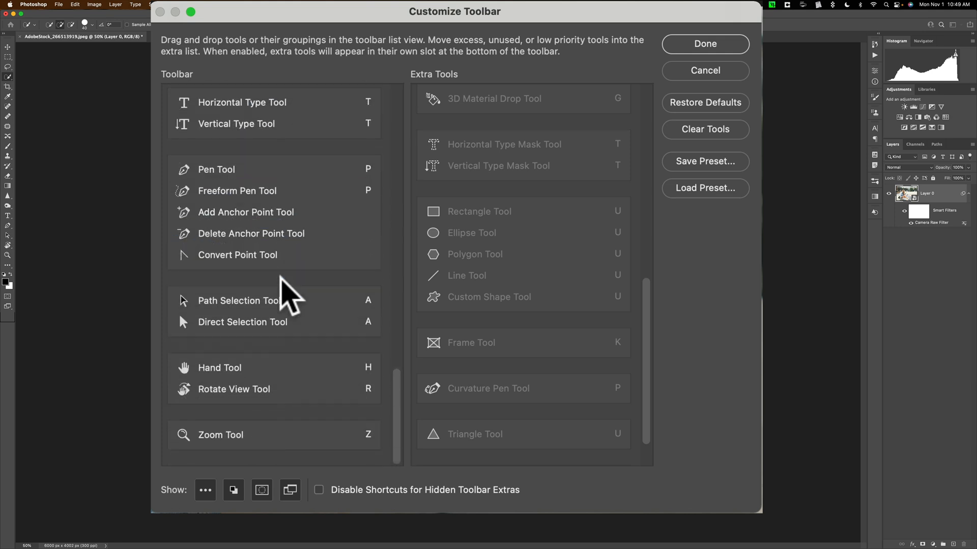
{"action": "left_click", "coordinate": [271, 234]}
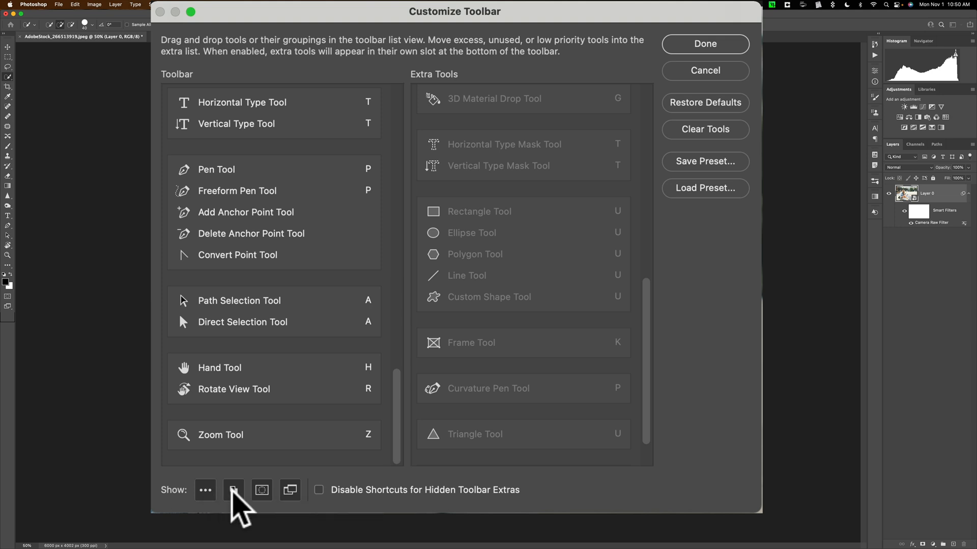
{"action": "mouse_move", "coordinate": [232, 491]}
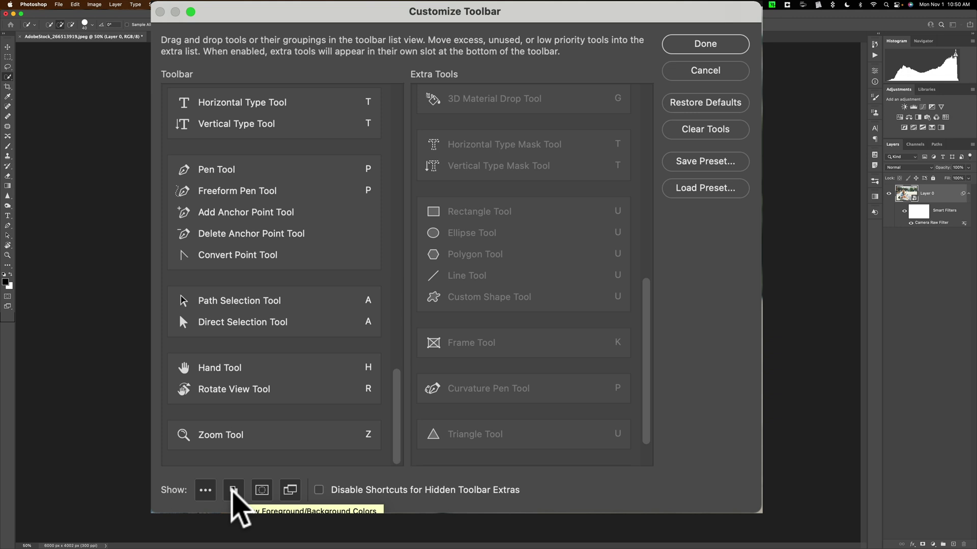
{"action": "mouse_move", "coordinate": [262, 491]}
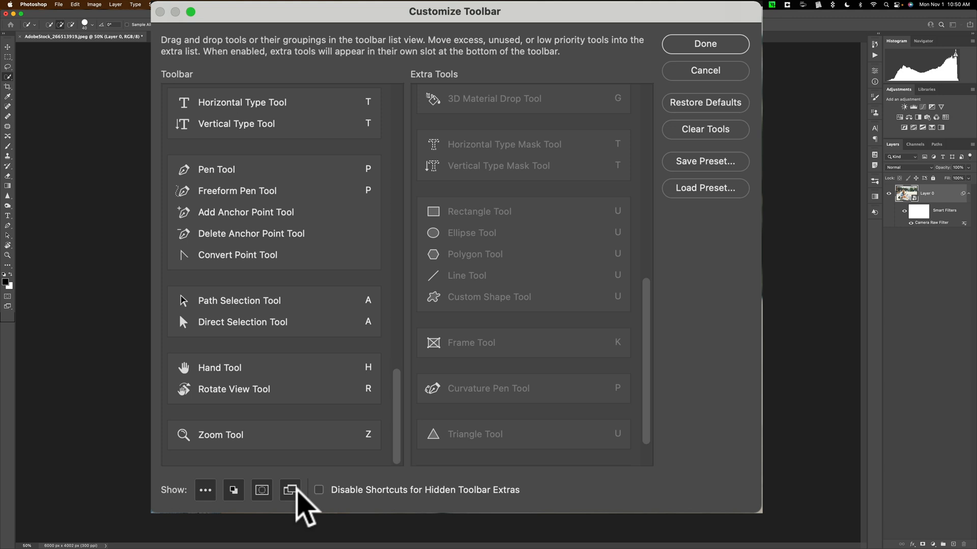
{"action": "mouse_move", "coordinate": [289, 489]}
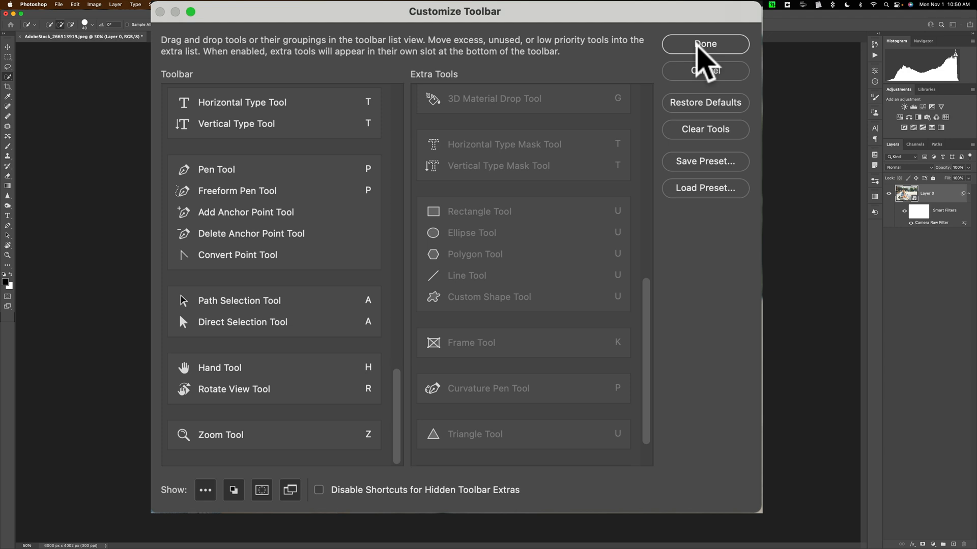
{"action": "mouse_move", "coordinate": [702, 118]}
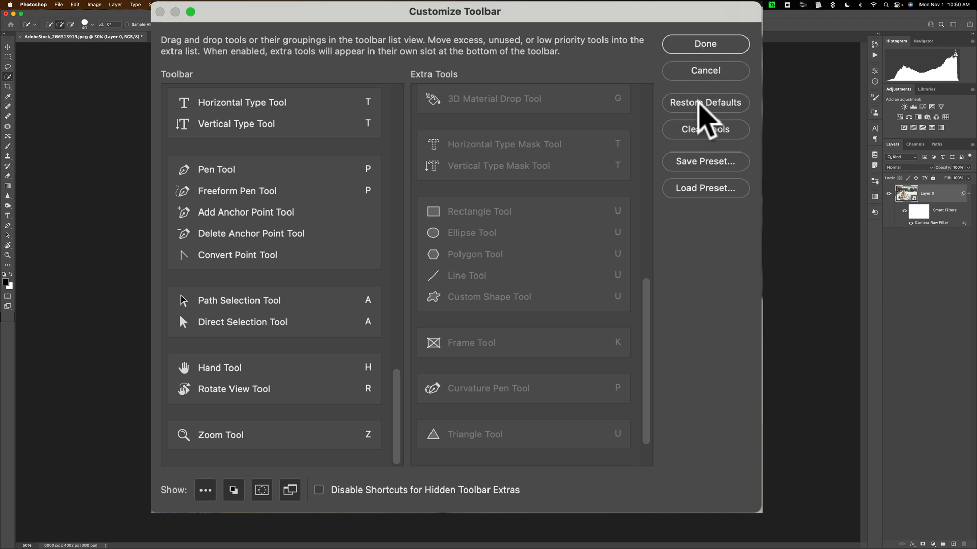
{"action": "mouse_move", "coordinate": [712, 120]}
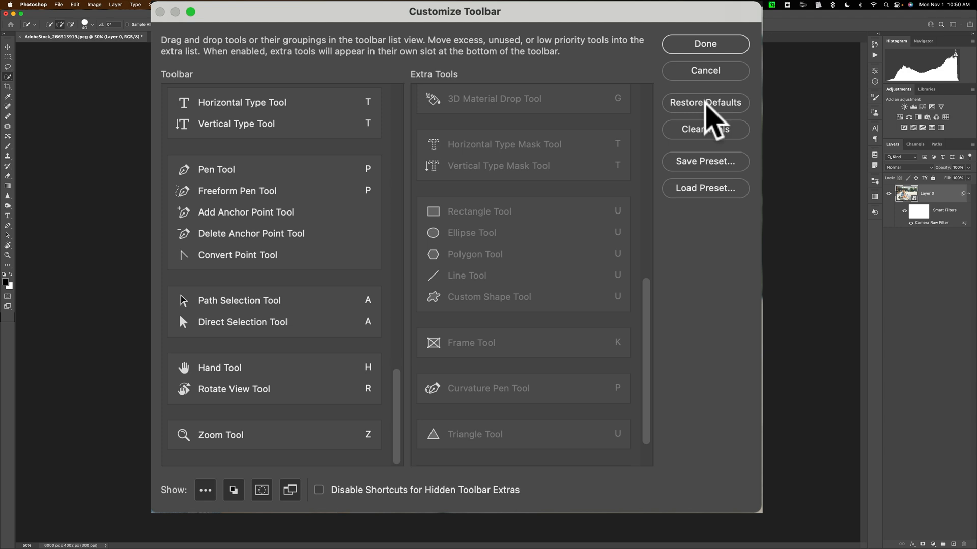
{"action": "mouse_move", "coordinate": [397, 297]}
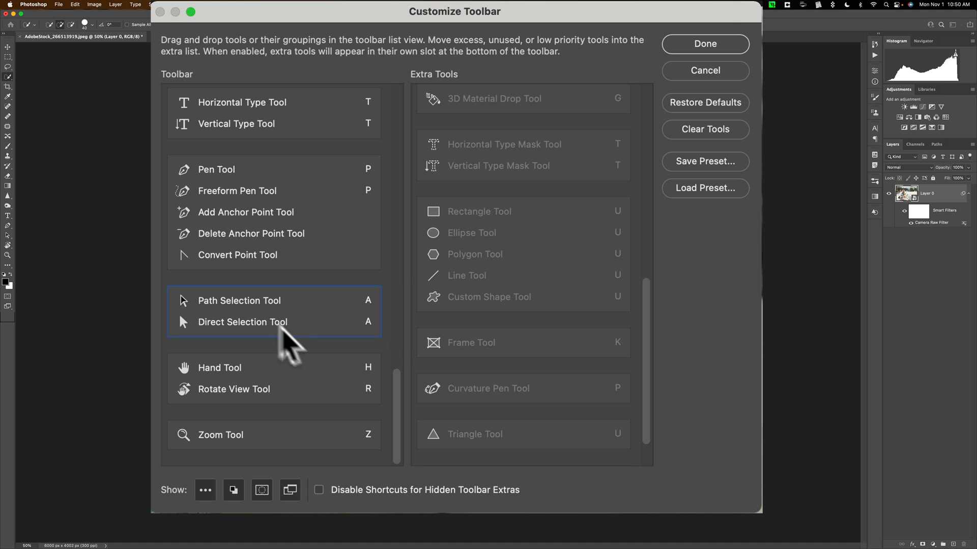
{"action": "mouse_move", "coordinate": [547, 206]}
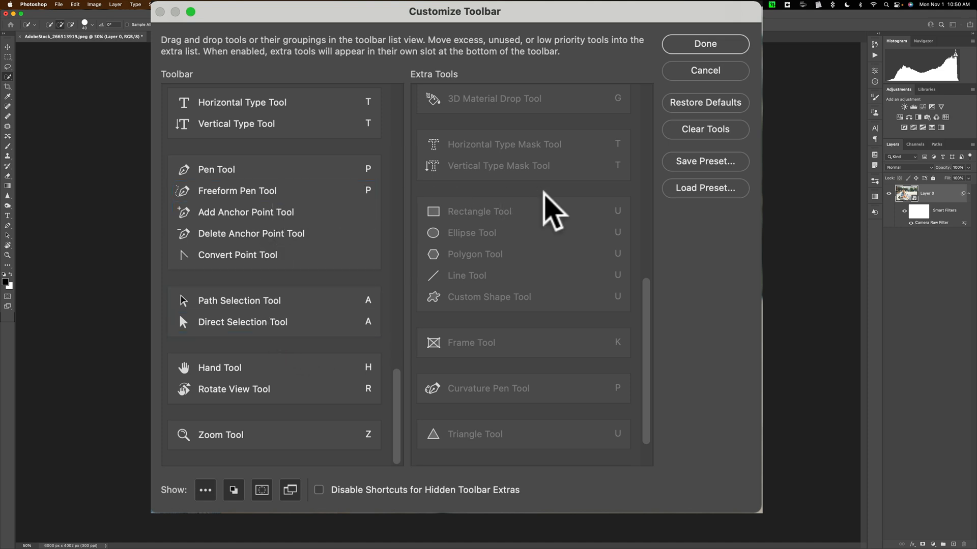
{"action": "mouse_move", "coordinate": [725, 106]}
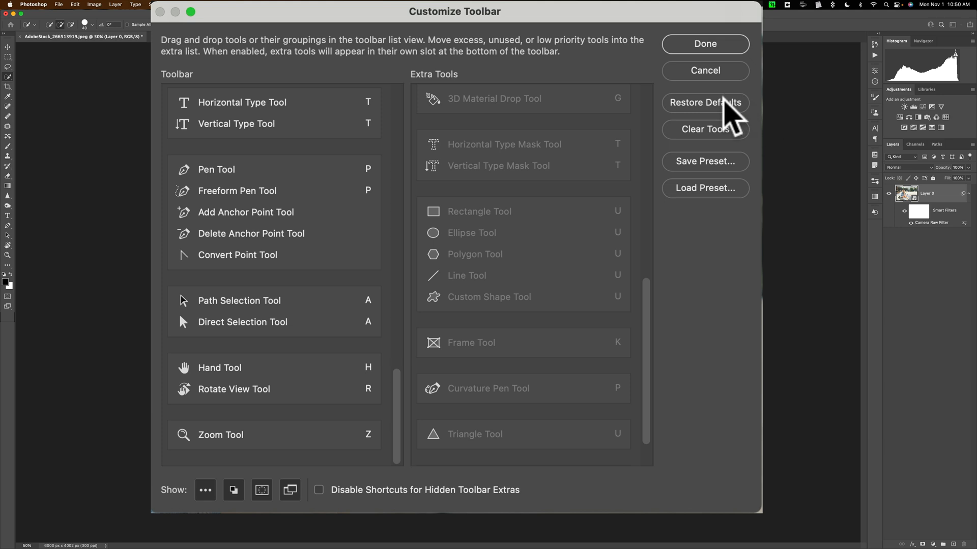
{"action": "mouse_move", "coordinate": [721, 118]}
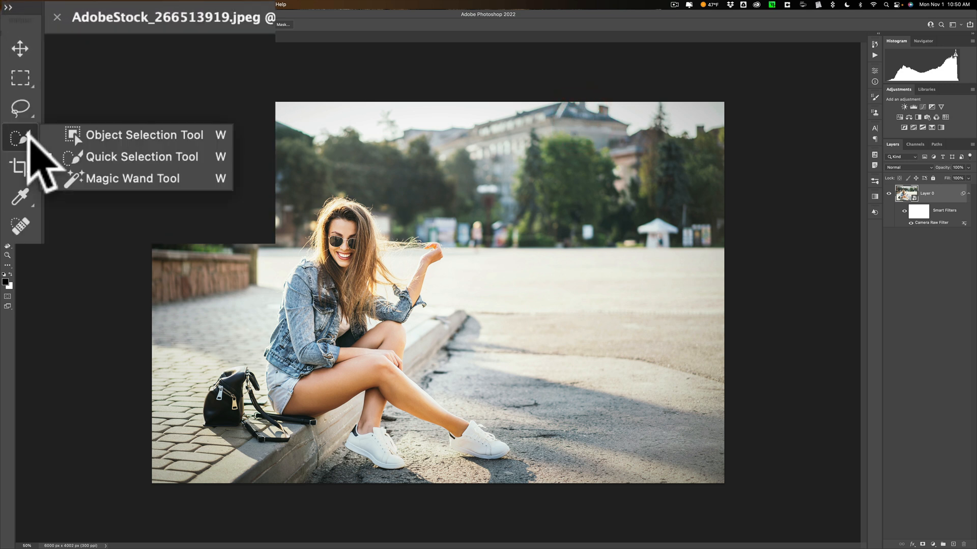
{"action": "mouse_move", "coordinate": [91, 147]}
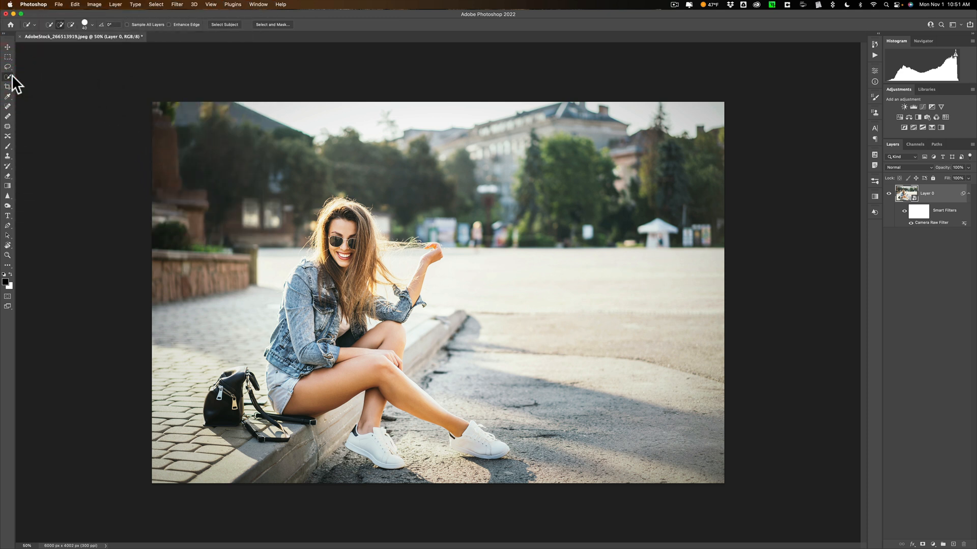
{"action": "mouse_move", "coordinate": [7, 78]}
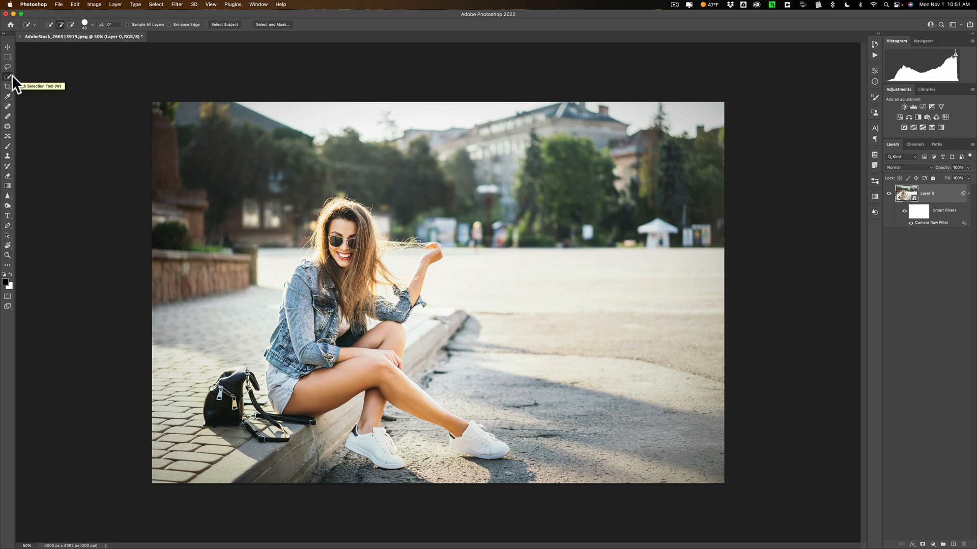